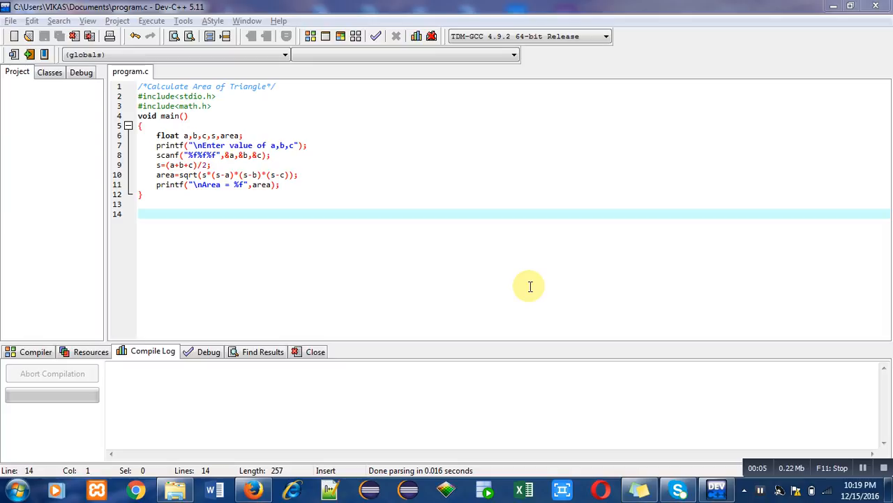
pyautogui.moveTo(468, 235)
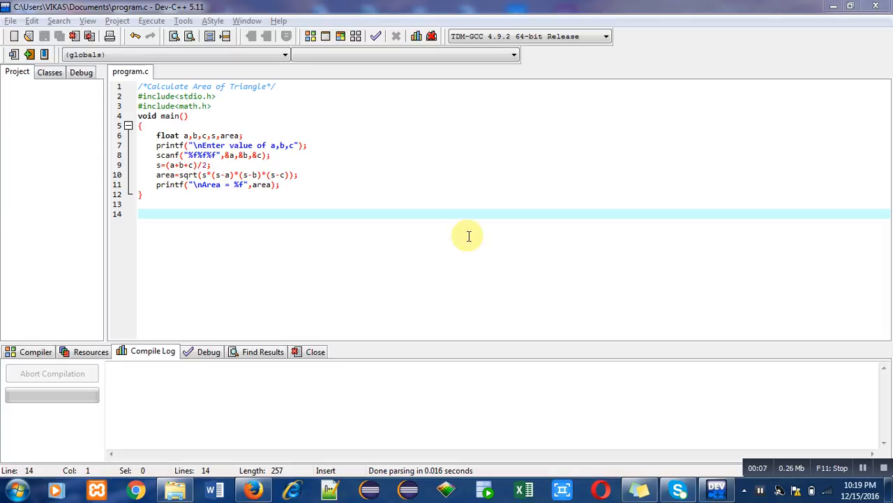
pyautogui.moveTo(200, 86)
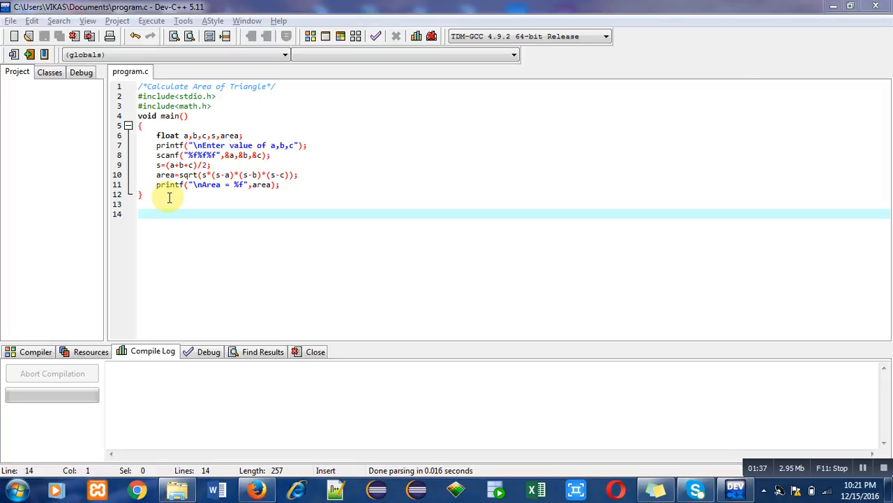
pyautogui.moveTo(220, 196)
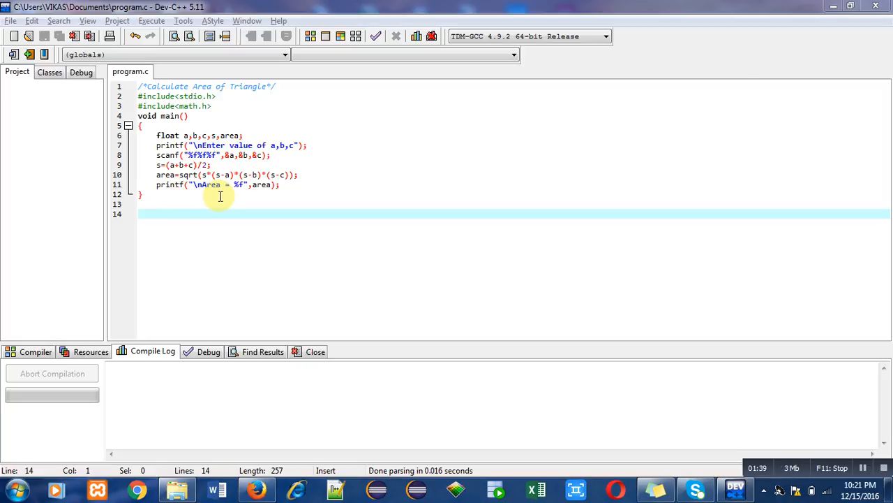
pyautogui.moveTo(256, 193)
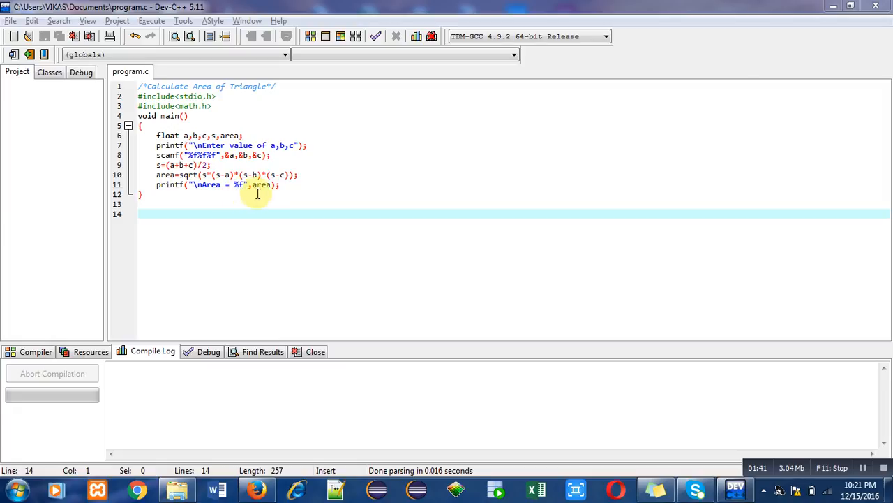
pyautogui.moveTo(236, 198)
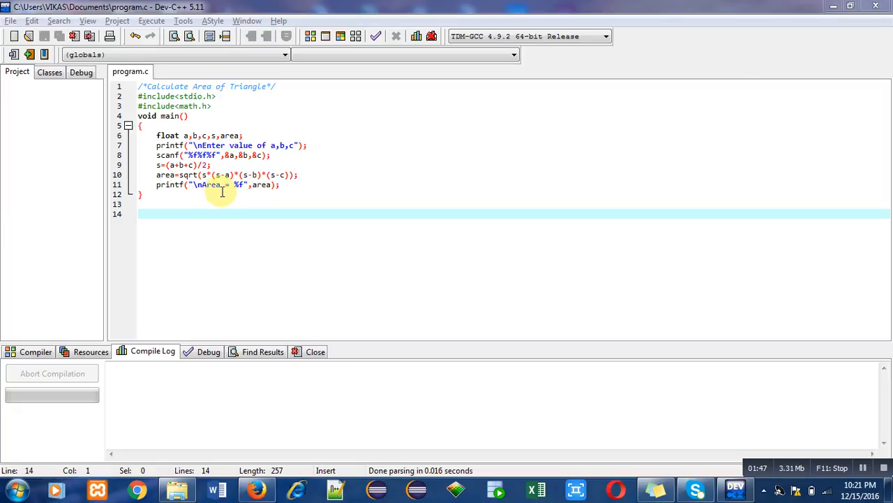
pyautogui.moveTo(224, 195)
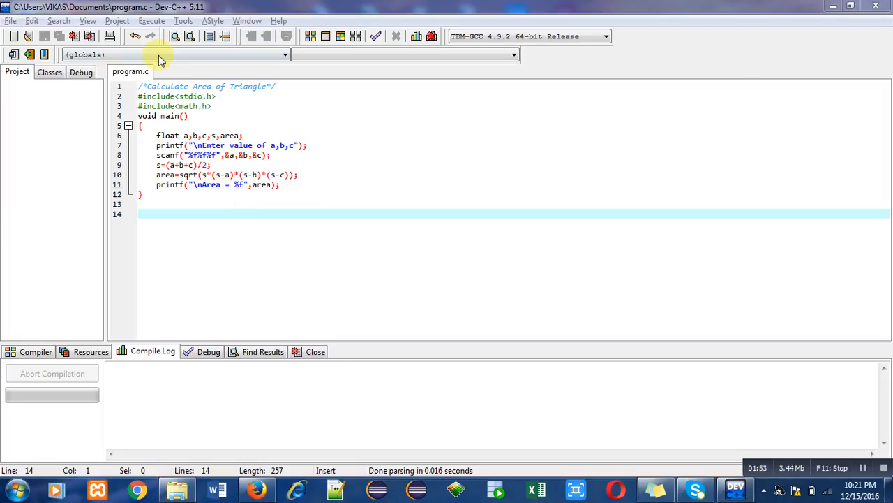
# - Compile the triangle-area program via Execute > Compile, leaving a clean Compile Log
pyautogui.click(152, 21)
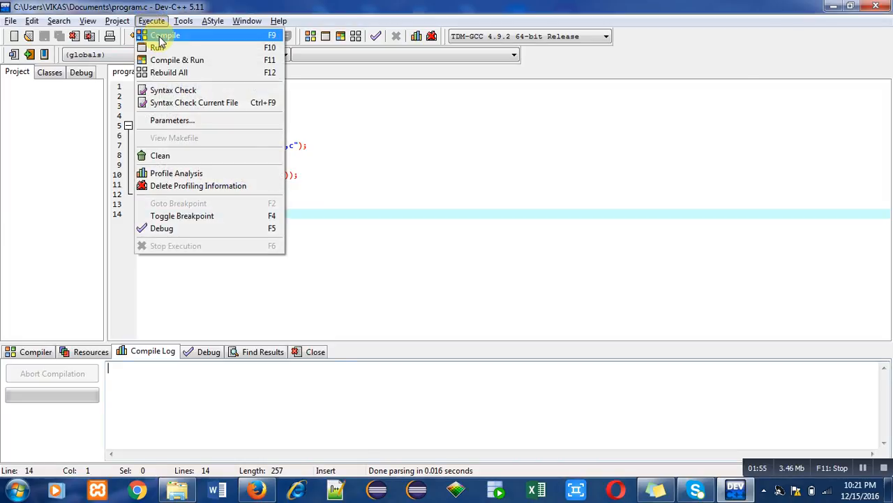
pyautogui.click(164, 35)
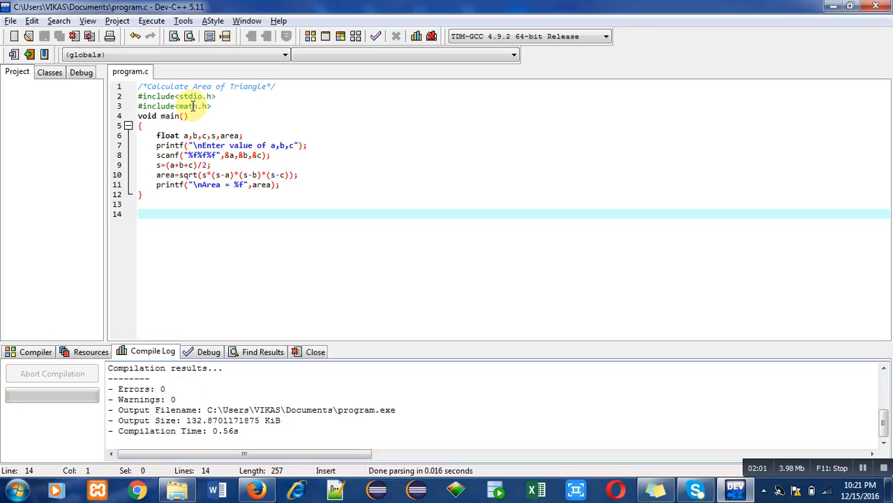
pyautogui.click(151, 20)
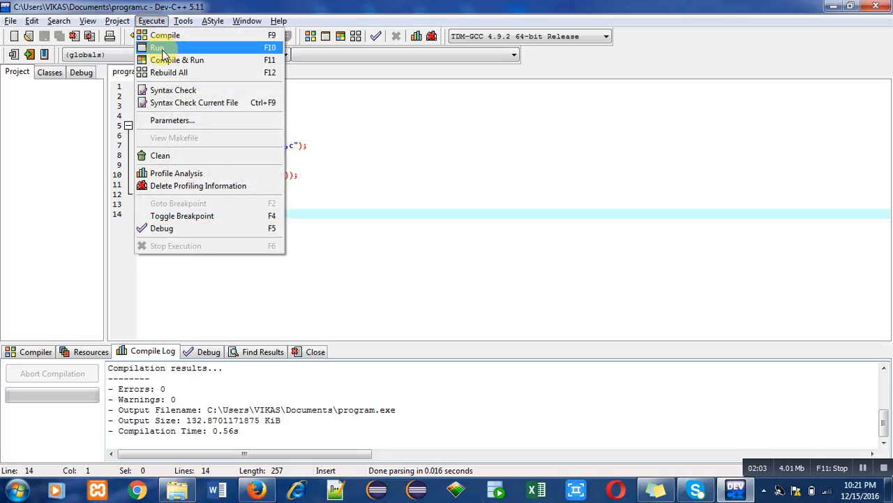
# - Launch program.exe from Execute > Run so its console prompts for a, b and c
pyautogui.click(160, 47)
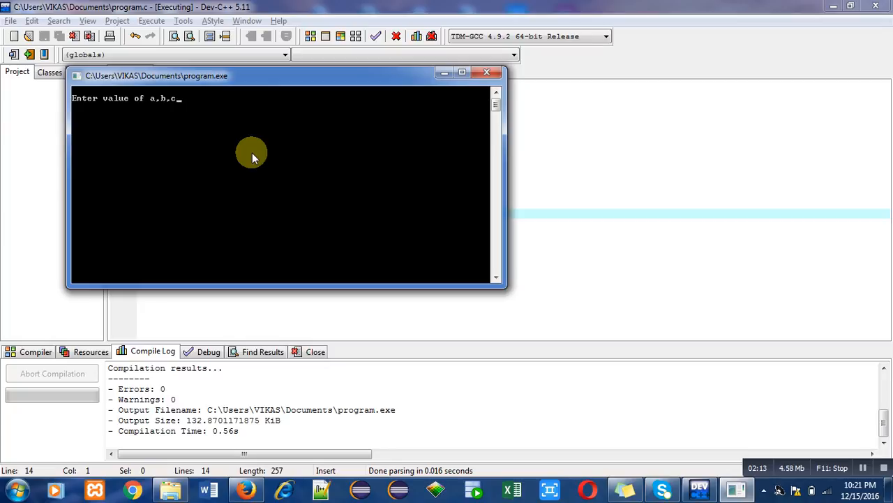
# - Enter side lengths 2, 3 and 4, producing Area = 2.904737
pyautogui.write('2')
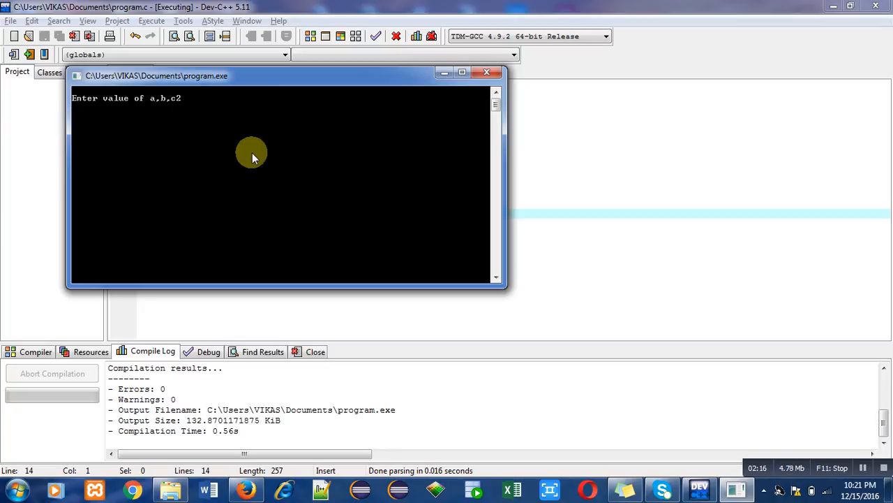
pyautogui.write('3')
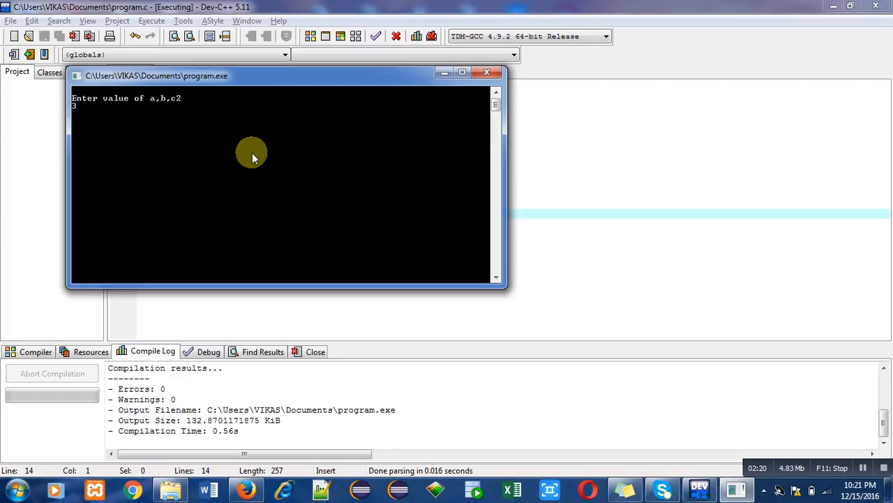
pyautogui.write('4')
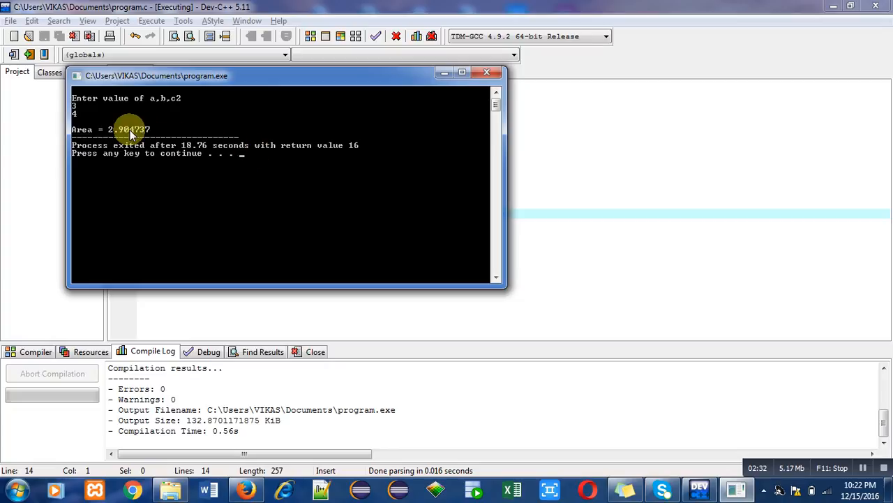
pyautogui.moveTo(124, 138)
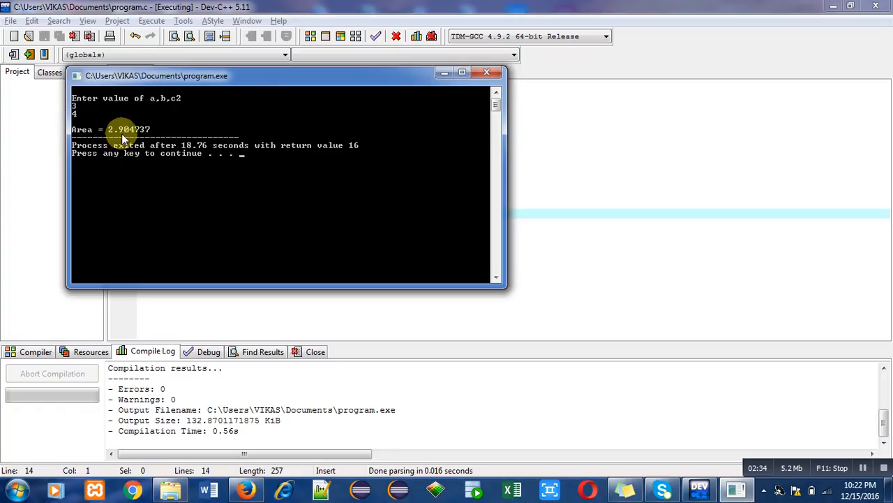
pyautogui.moveTo(150, 134)
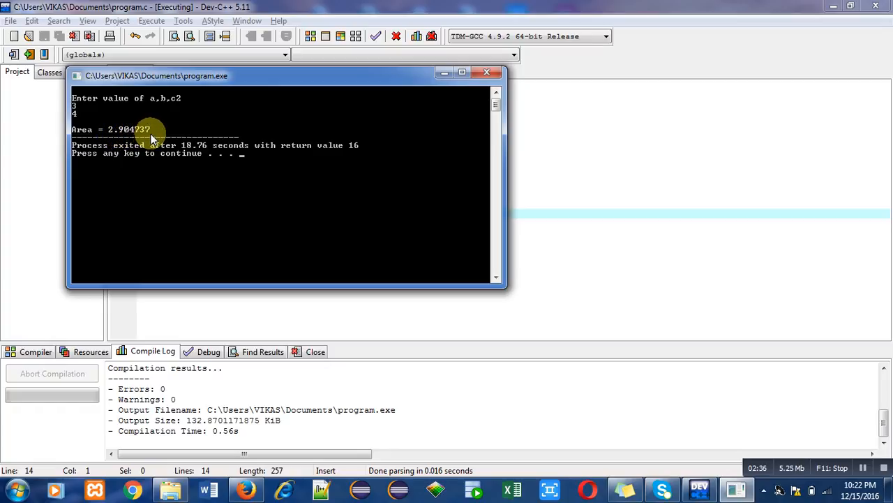
pyautogui.moveTo(119, 140)
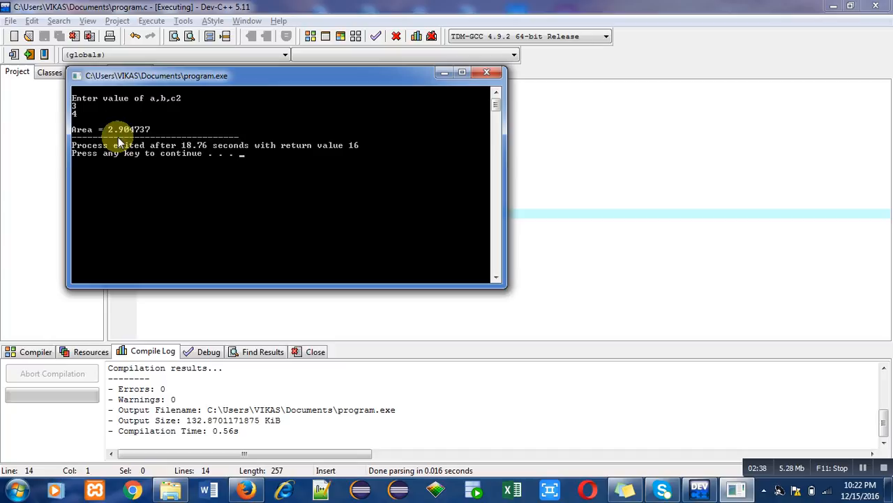
pyautogui.moveTo(159, 135)
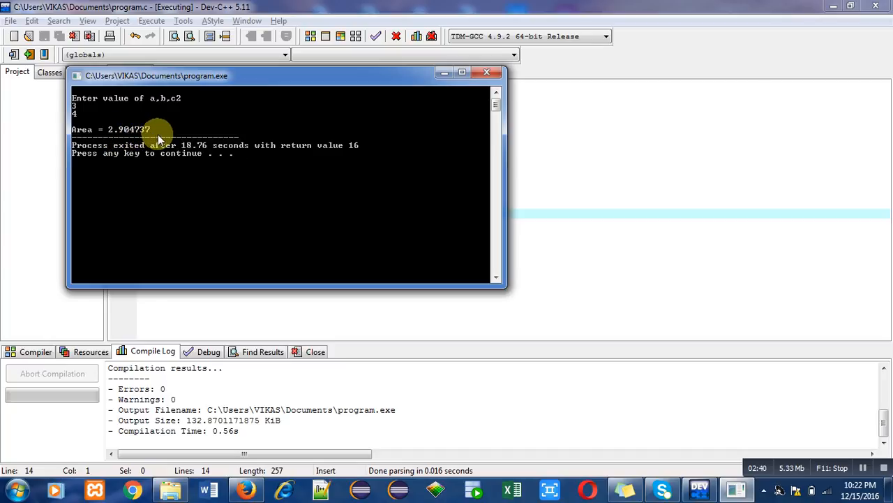